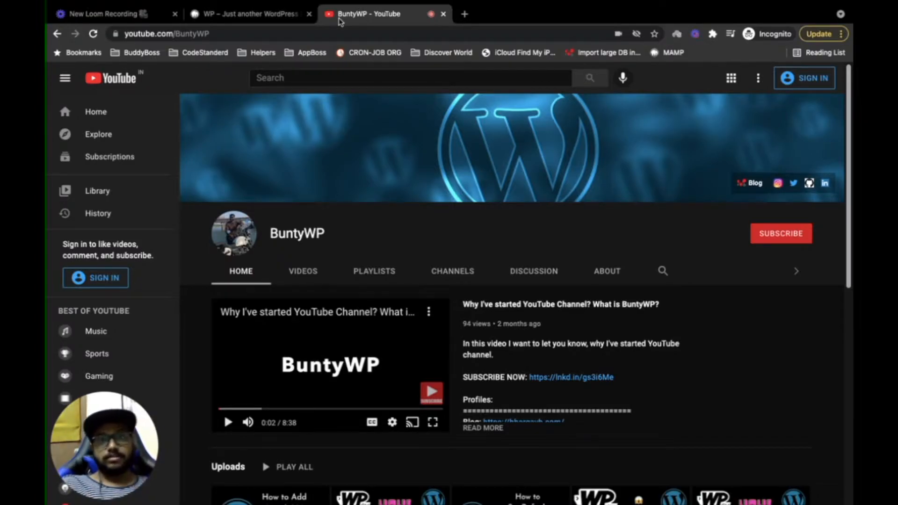
- Switch Chrome to the 'WP – Just another WordPress site' tab
{"action": "left_click", "coordinate": [246, 13]}
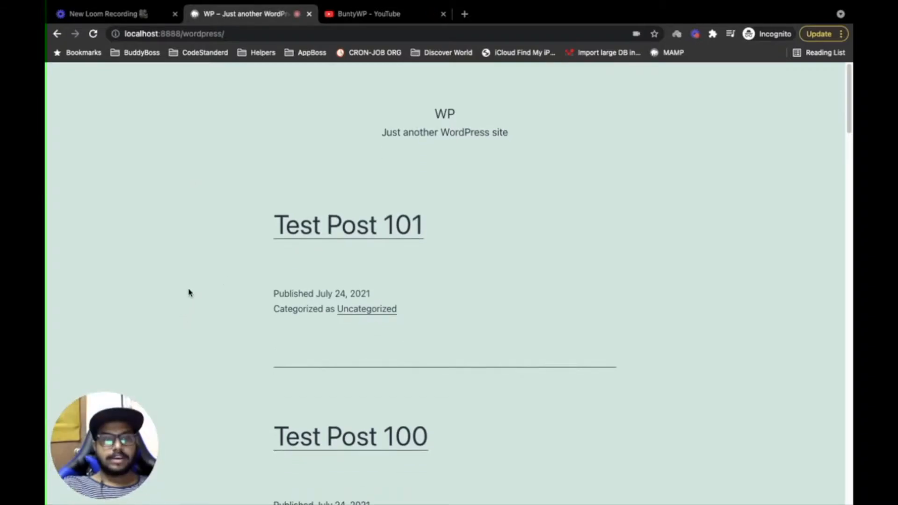
{"action": "mouse_move", "coordinate": [229, 176]}
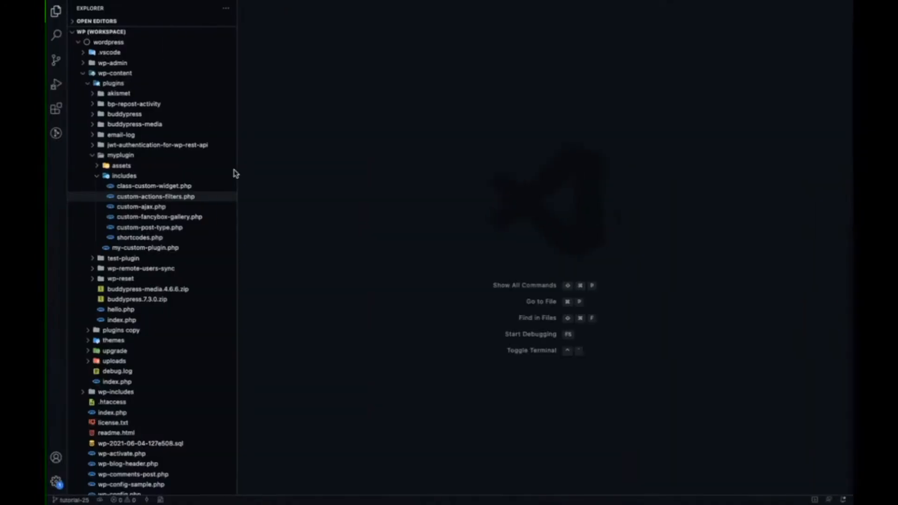
{"action": "mouse_move", "coordinate": [177, 149]}
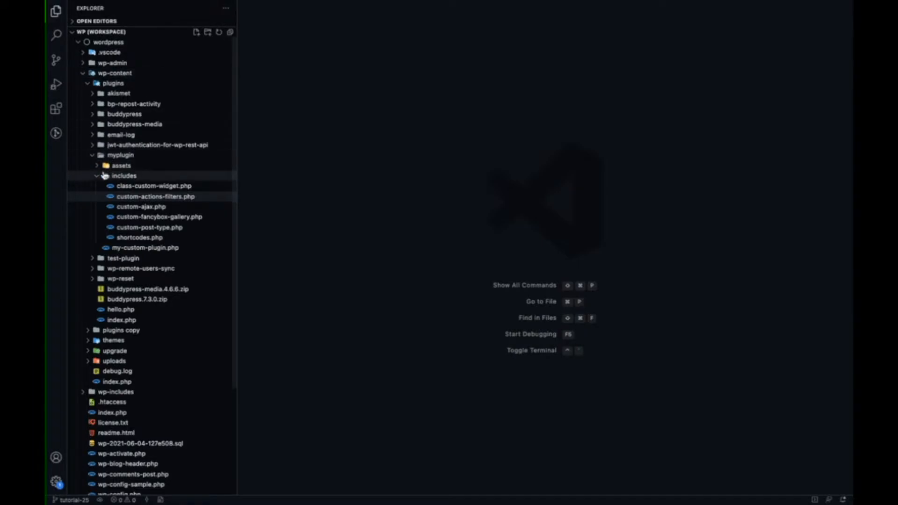
- Open custom-actions-filters.php from wp-content/plugins/myplugin/includes in the Explorer
{"action": "left_click", "coordinate": [123, 175]}
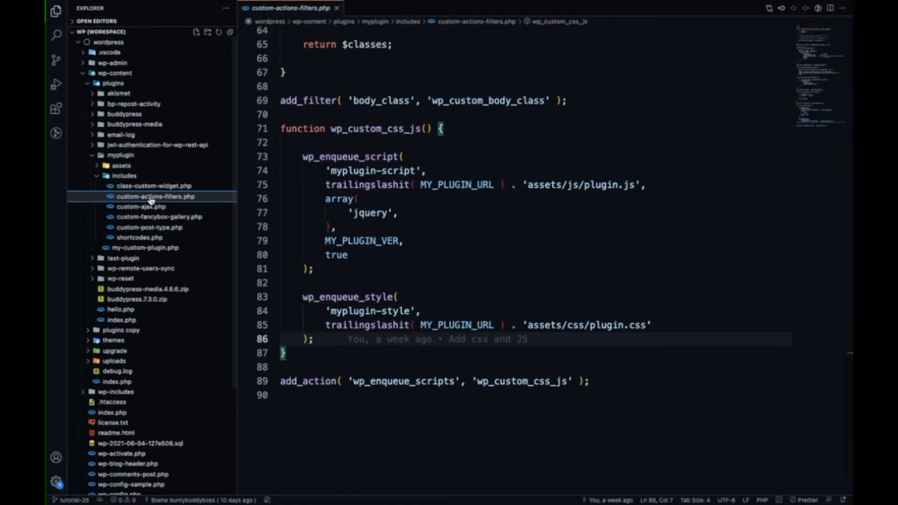
{"action": "mouse_move", "coordinate": [167, 99]}
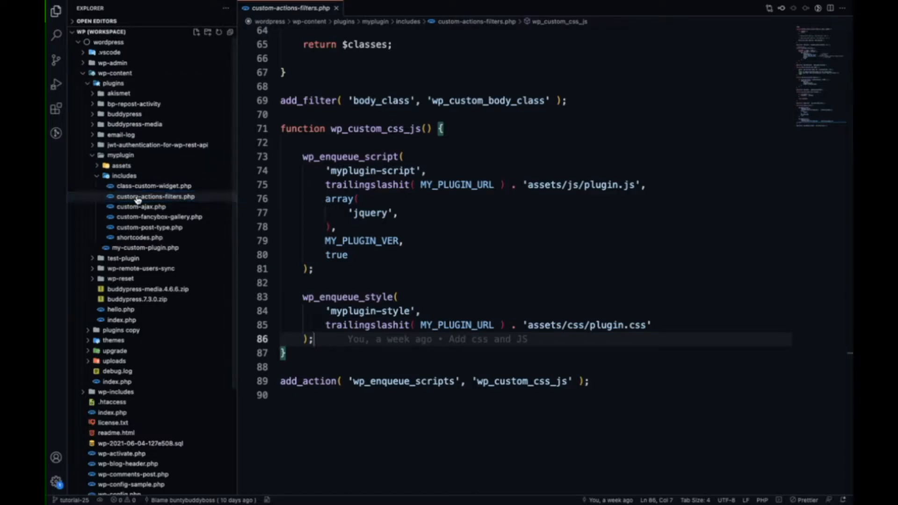
- Append add_action( 'init', 'wp_custom_url_query_string' ); at the end of the file
{"action": "scroll", "scroll_direction": "down", "scroll_amount": 3}
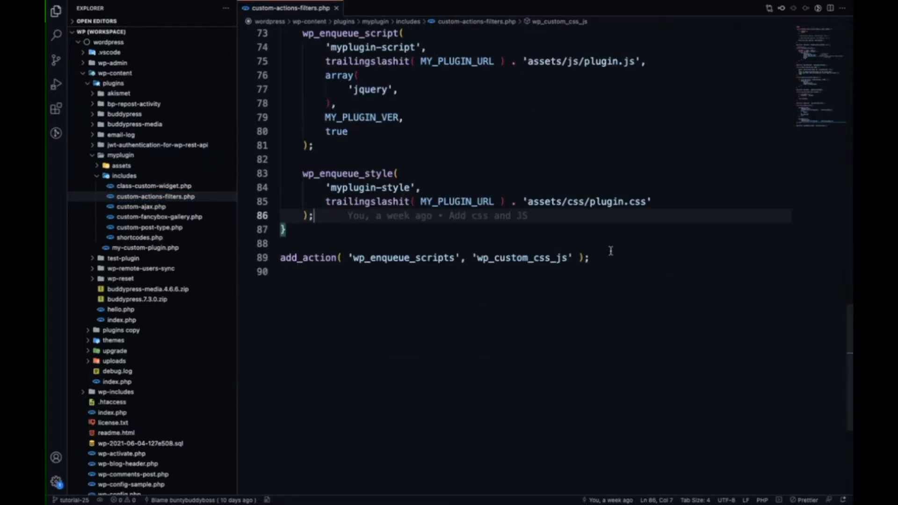
{"action": "type", "text": "a"}
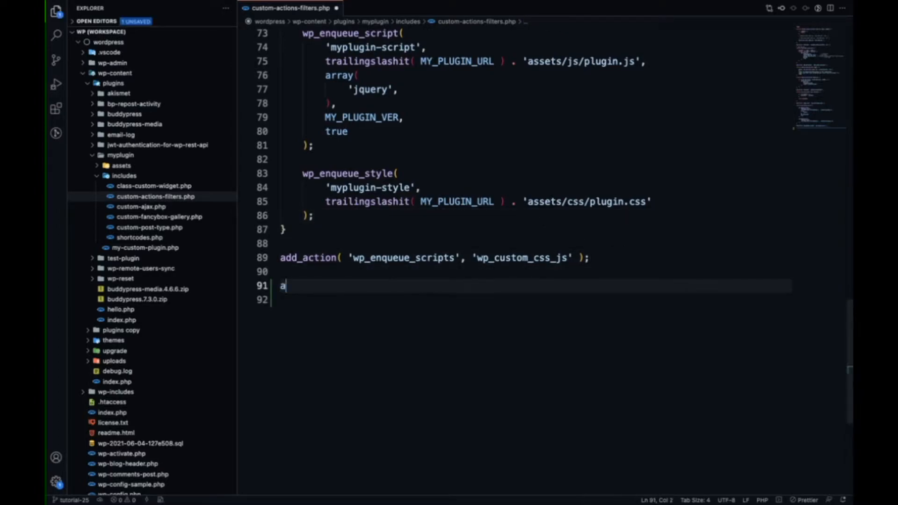
{"action": "type", "text": "dd_action( '' );"}
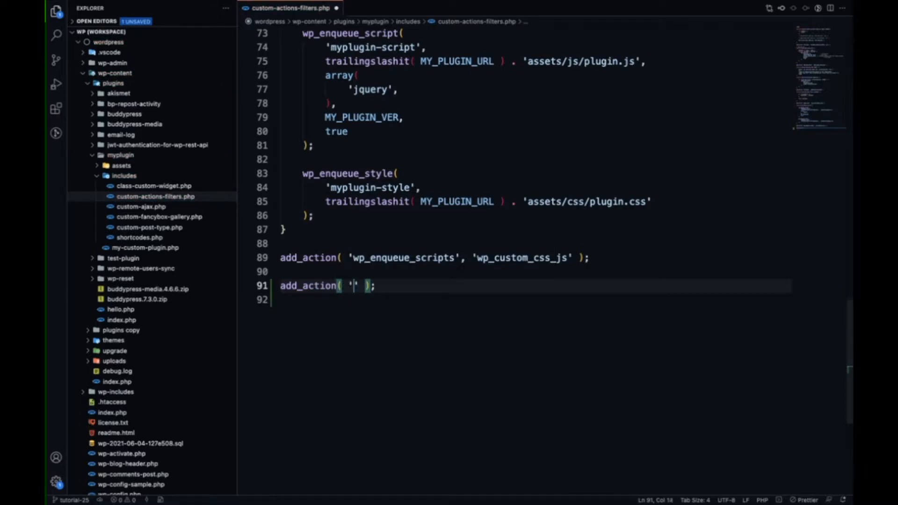
{"action": "left_click", "coordinate": [352, 285]}
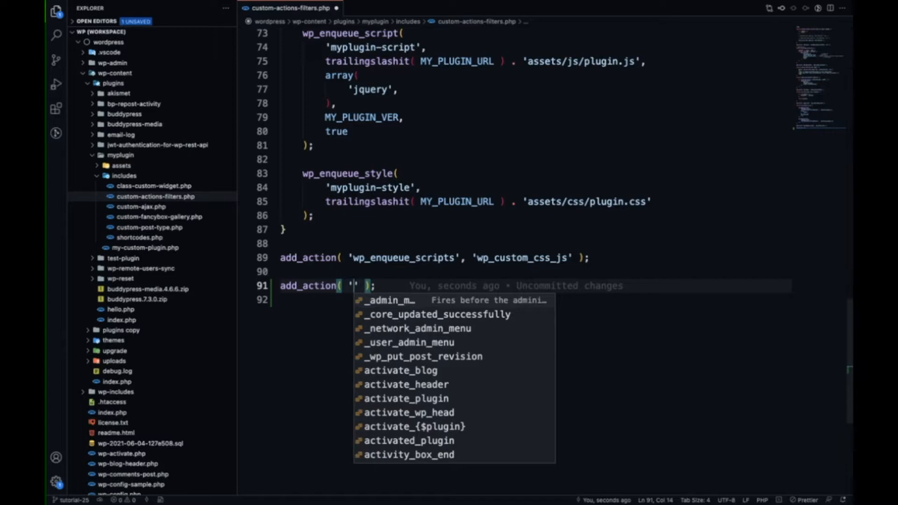
{"action": "type", "text": "init',"}
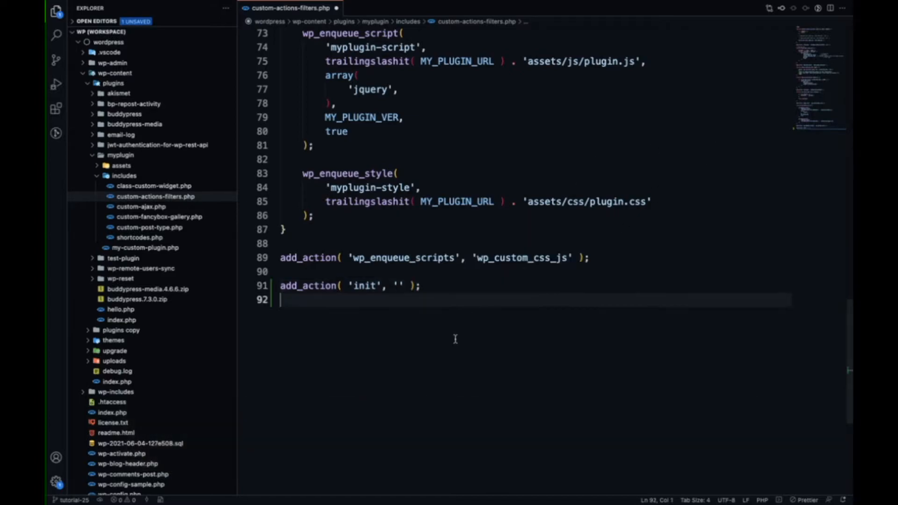
{"action": "type", "text": "wp_"}
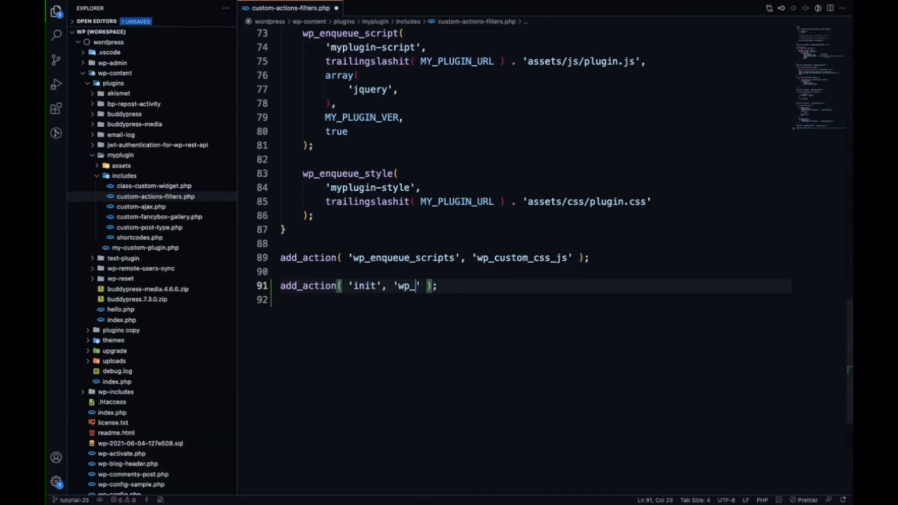
{"action": "type", "text": "custom"}
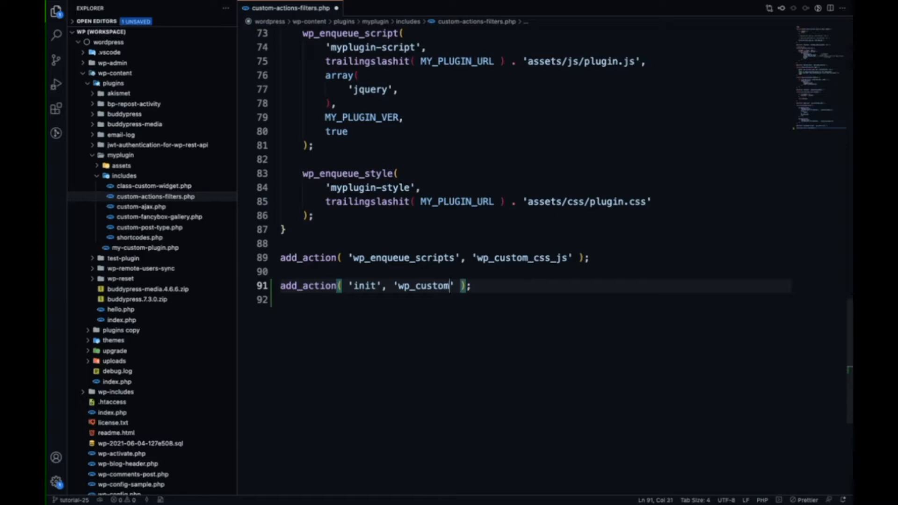
{"action": "type", "text": "_url_"}
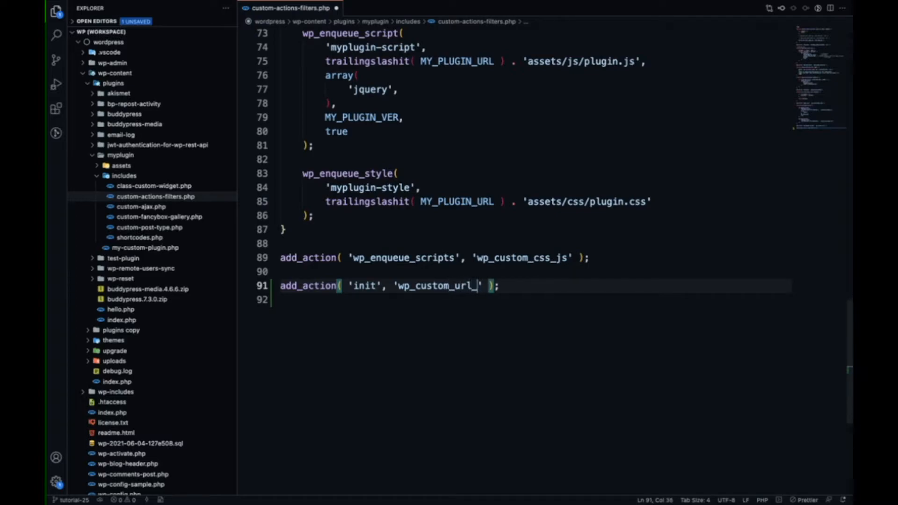
{"action": "type", "text": "quer"}
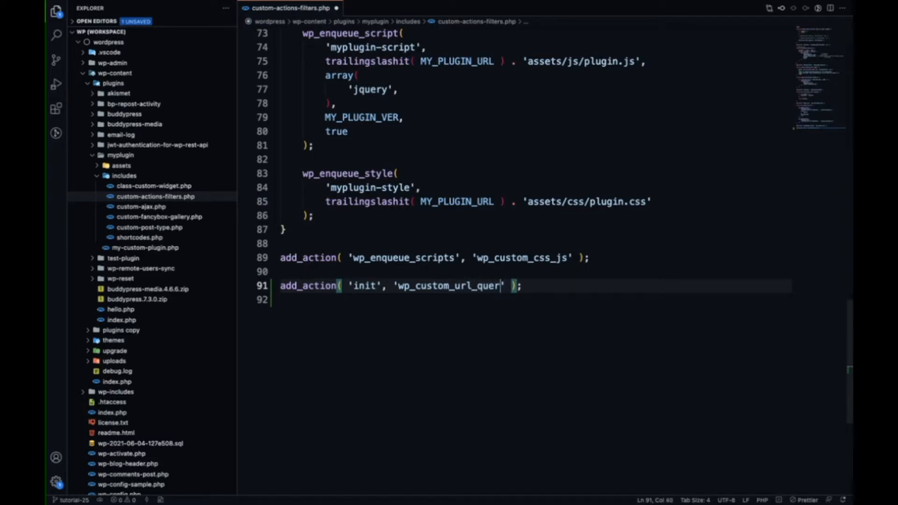
{"action": "type", "text": "y_strin"}
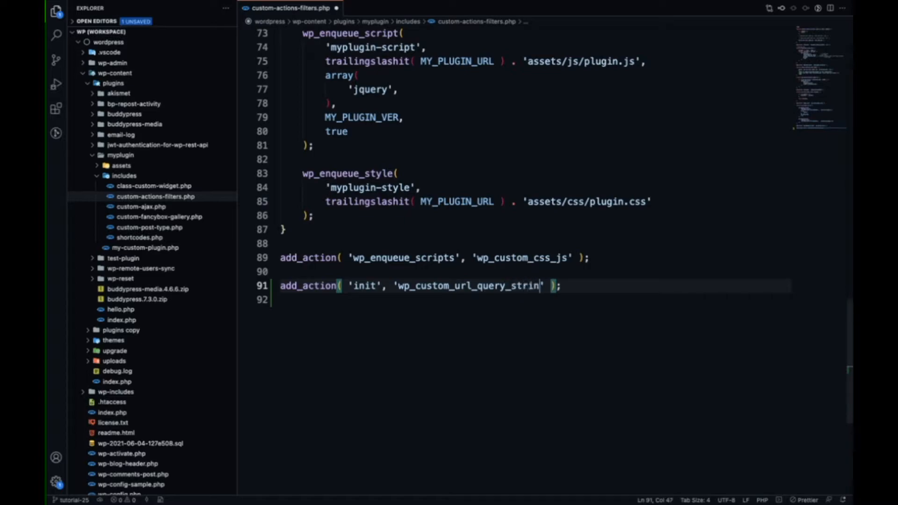
{"action": "type", "text": "'"}
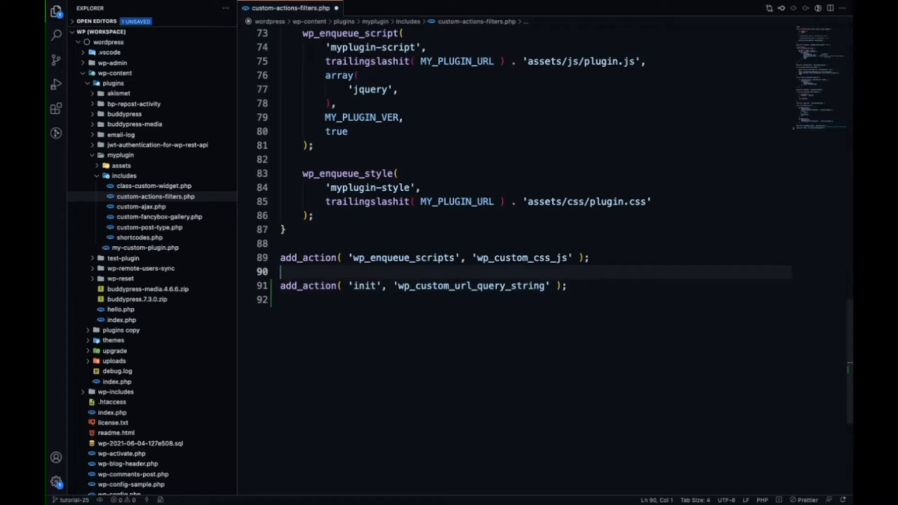
- Write function wp_custom_url_query_string() { $url = site_url(); } above the hook
{"action": "type", "text": "fu"}
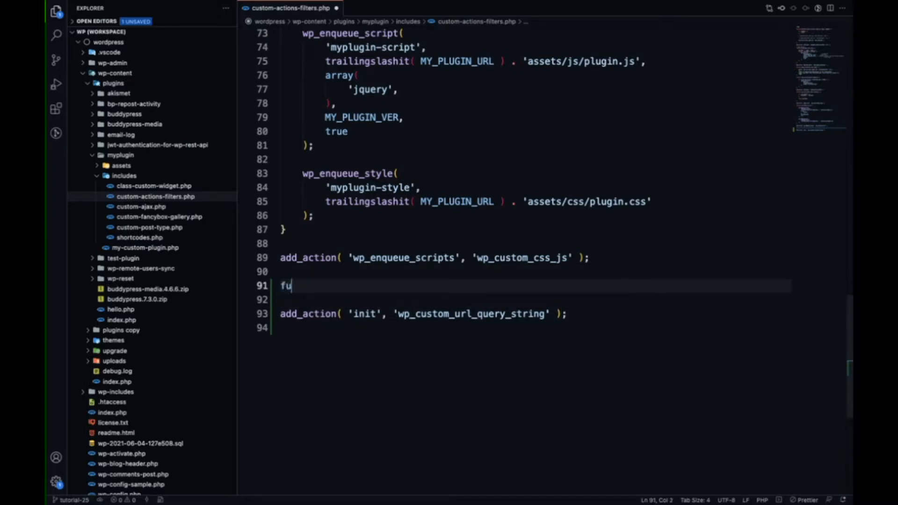
{"action": "type", "text": "nction wp_custom_url_query_string("}
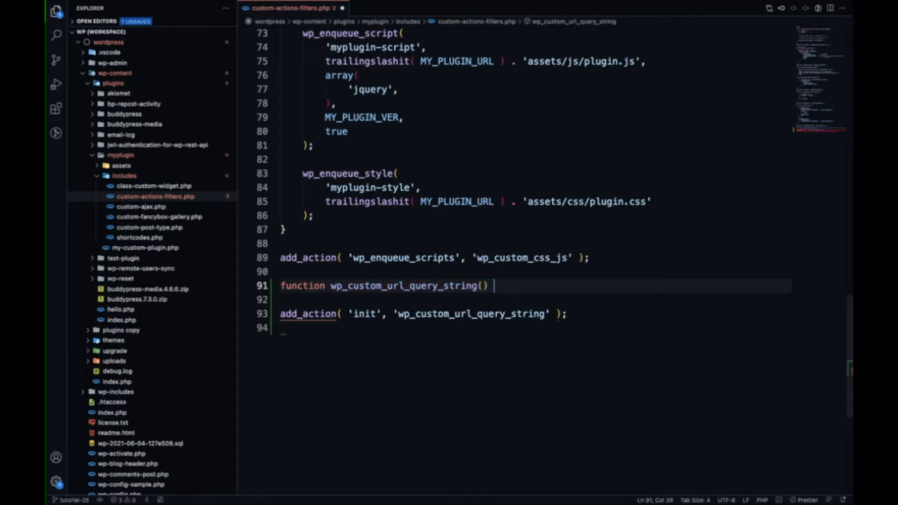
{"action": "type", "text": "{"}
{"action": "left_click", "coordinate": [535, 299]}
{"action": "type", "text": "$"}
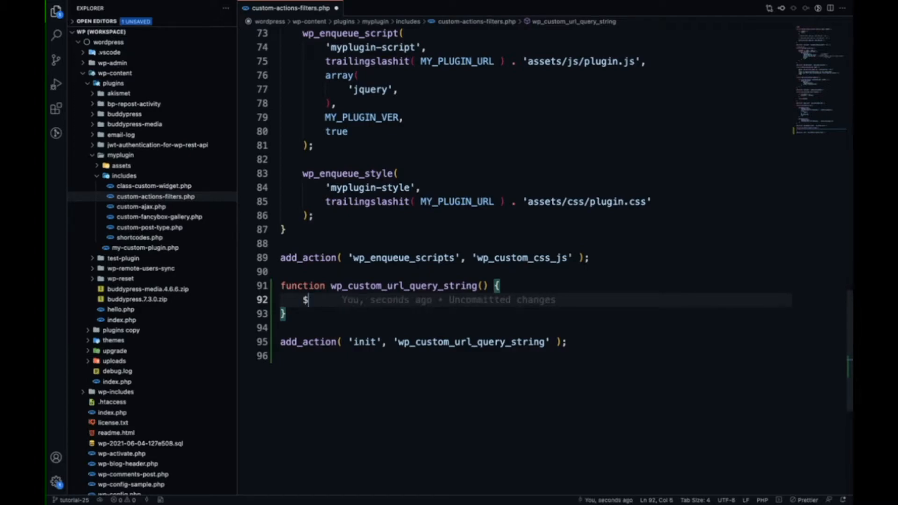
{"action": "type", "text": "url"}
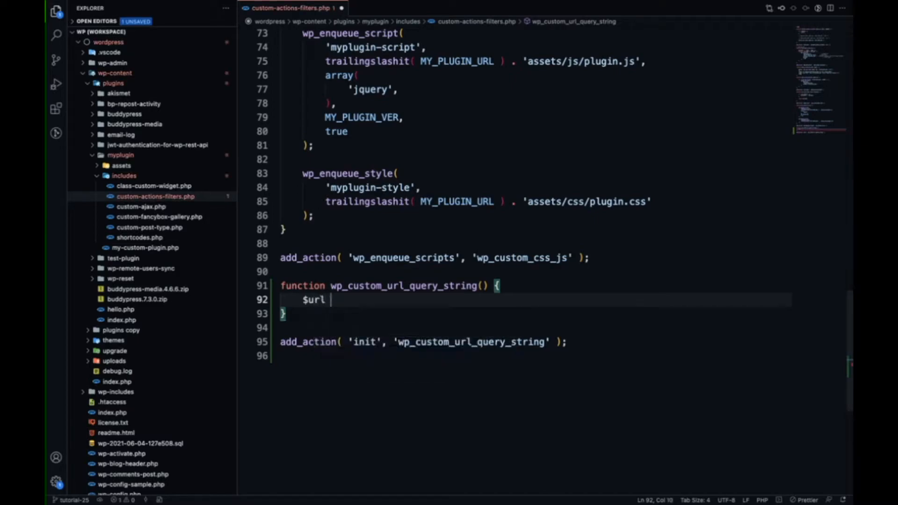
{"action": "type", "text": "="}
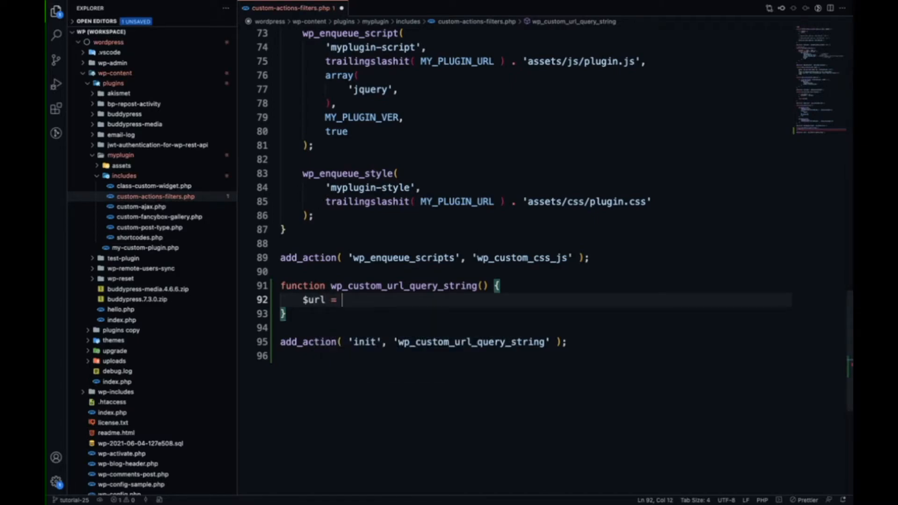
{"action": "type", "text": "sit"}
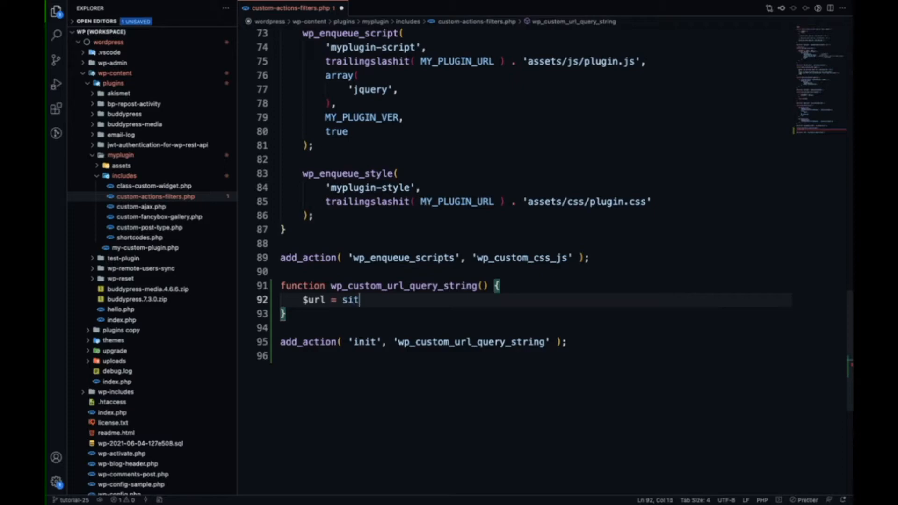
{"action": "type", "text": "e_url();"}
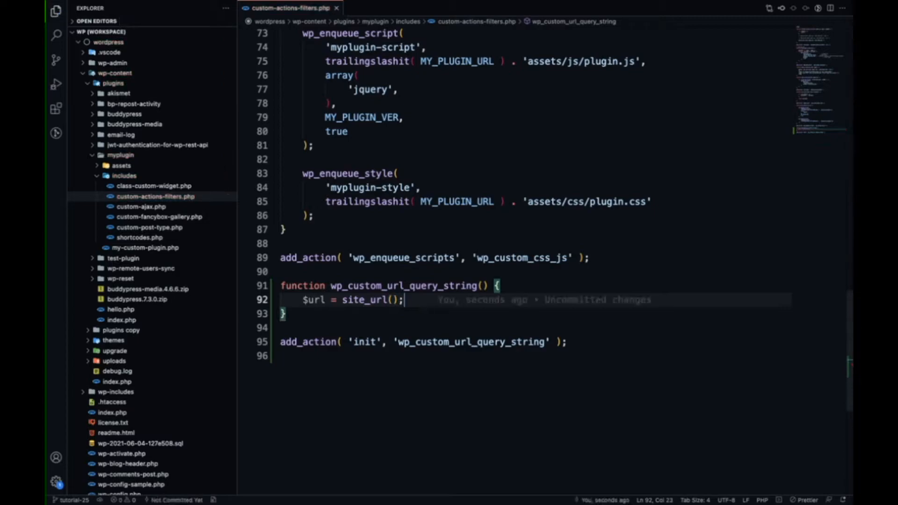
{"action": "double_click", "coordinate": [314, 299]}
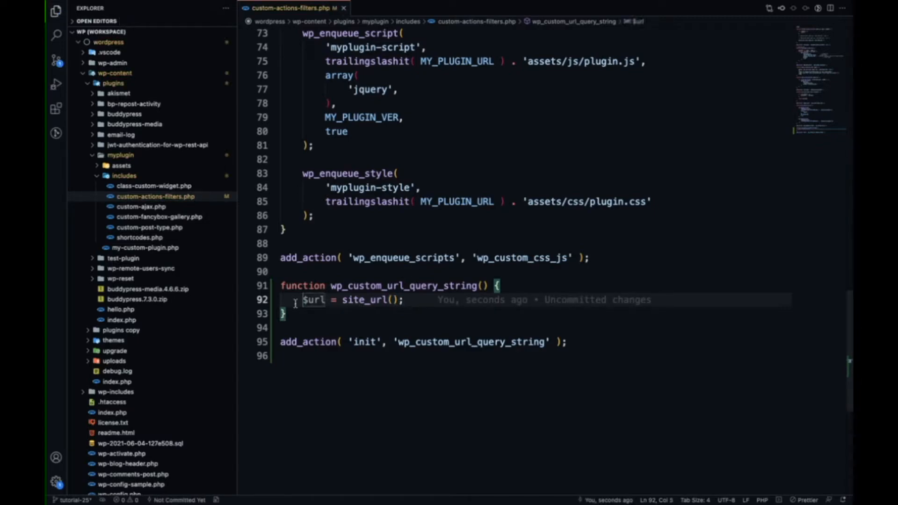
- Prefix the $url line with echo and reload the WordPress homepage in Chrome
{"action": "type", "text": "echo"}
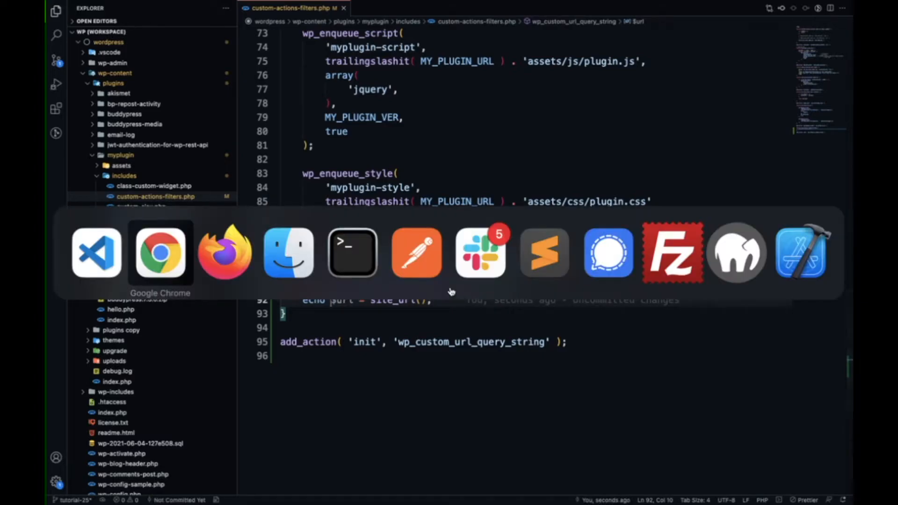
{"action": "left_click", "coordinate": [160, 252]}
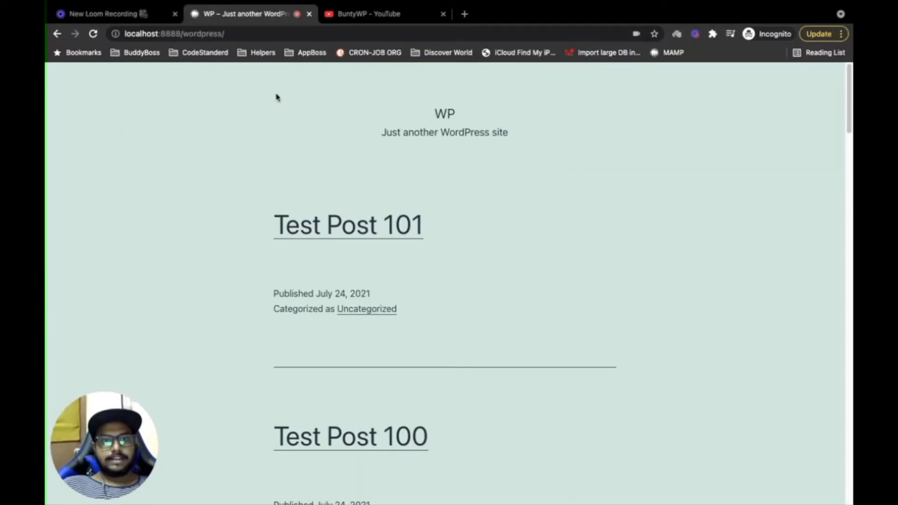
{"action": "left_click", "coordinate": [93, 34]}
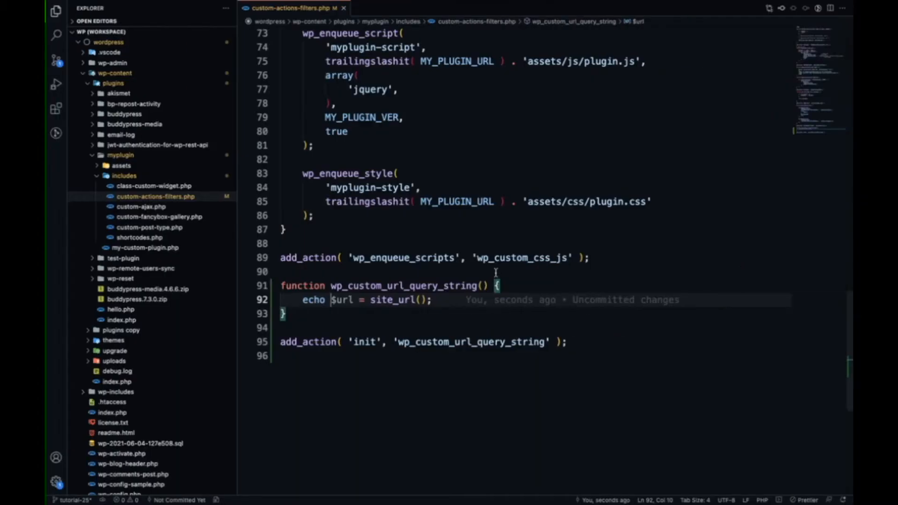
- Start a new $url_with_query_string = assignment line in the function
{"action": "key", "text": "Enter"}
{"action": "type", "text": "$"}
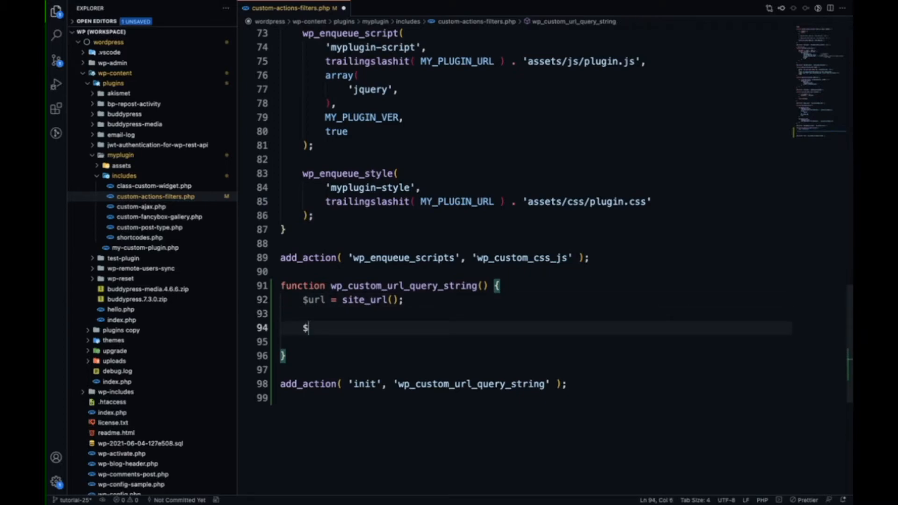
{"action": "type", "text": "u"}
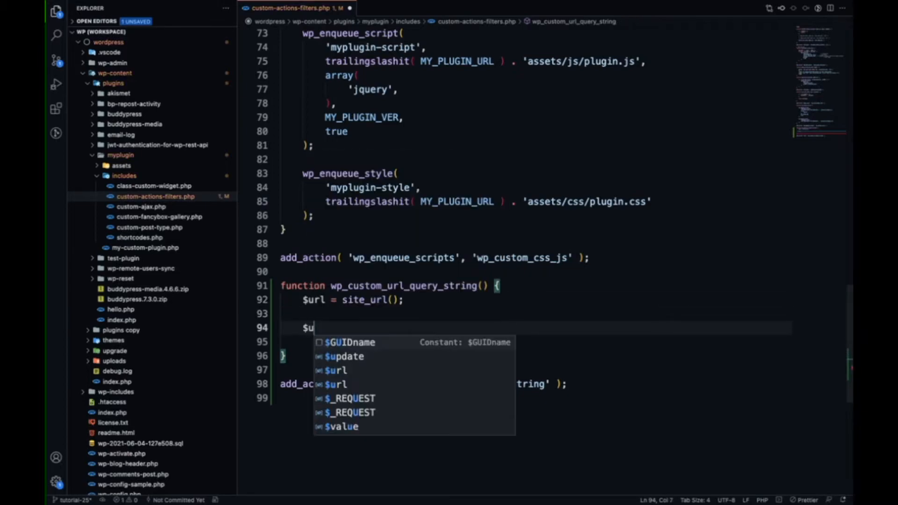
{"action": "type", "text": "rl_"}
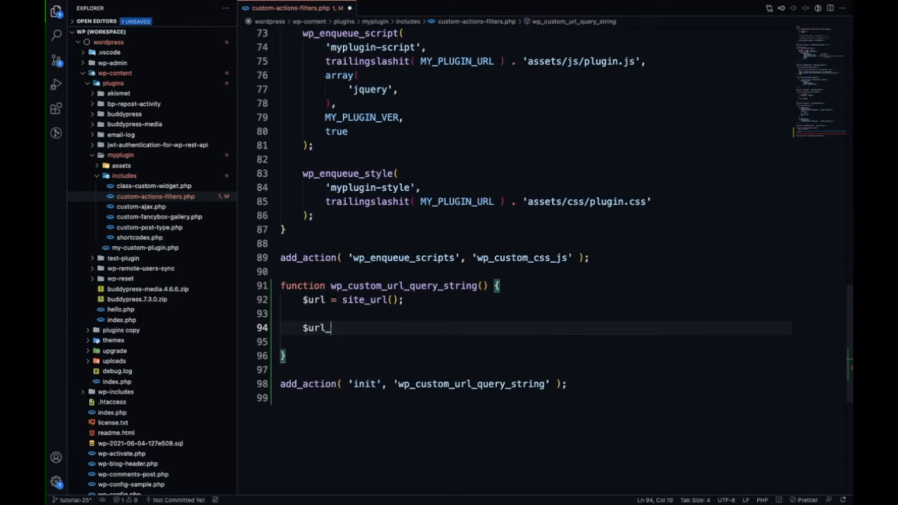
{"action": "type", "text": "with_que"}
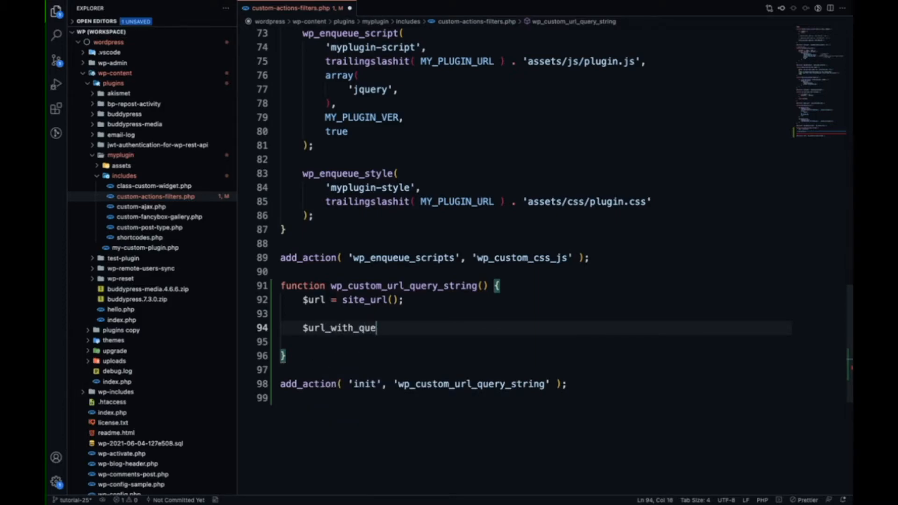
{"action": "type", "text": "ry_st"}
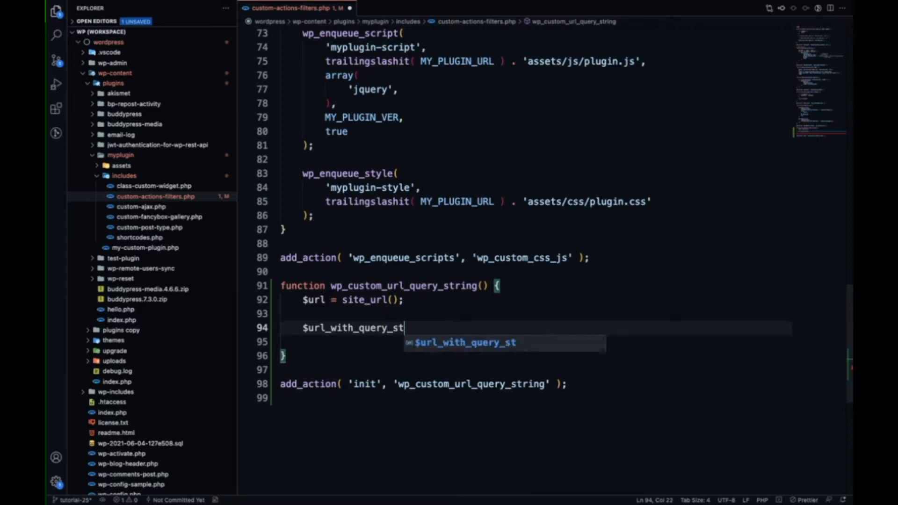
{"action": "type", "text": "ring ="}
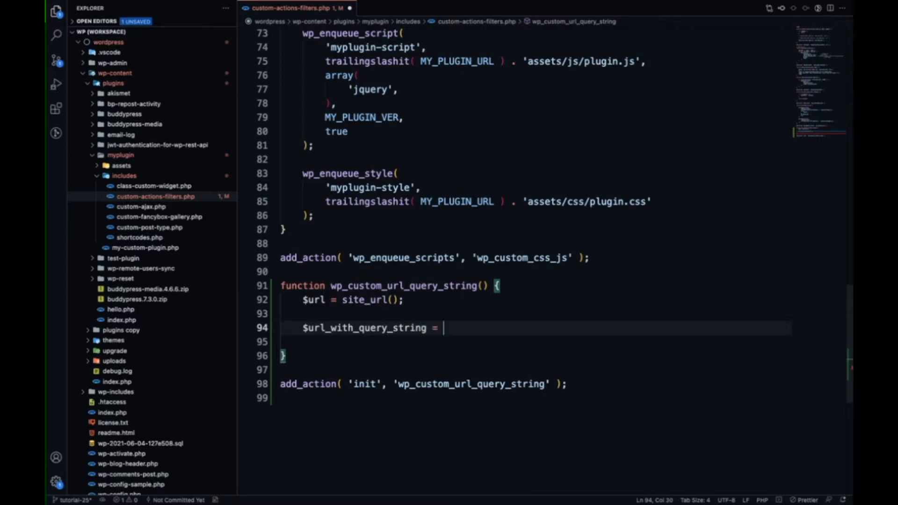
- Remove the wrong wp_parse_args autocomplete and insert an add_query_arg( $args ) call
{"action": "type", "text": "wp_"}
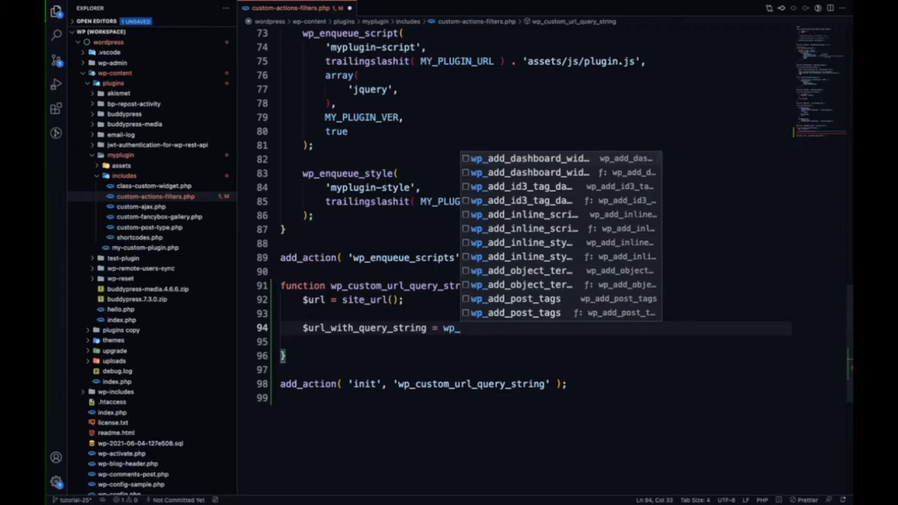
{"action": "type", "text": "arg"}
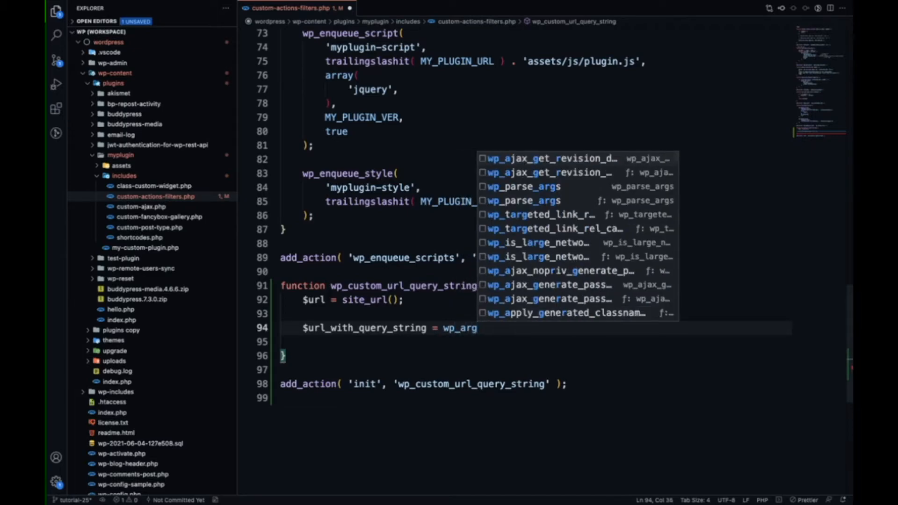
{"action": "type", "text": "d"}
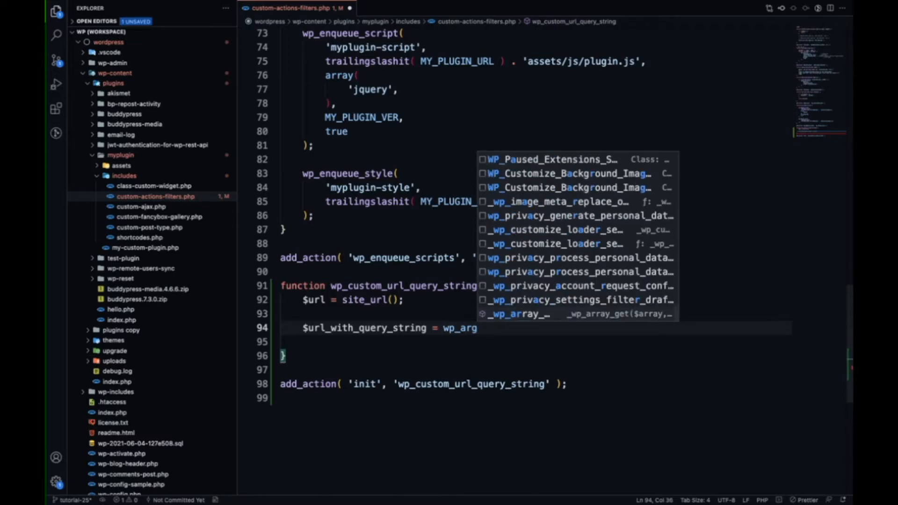
{"action": "type", "text": "parse_"}
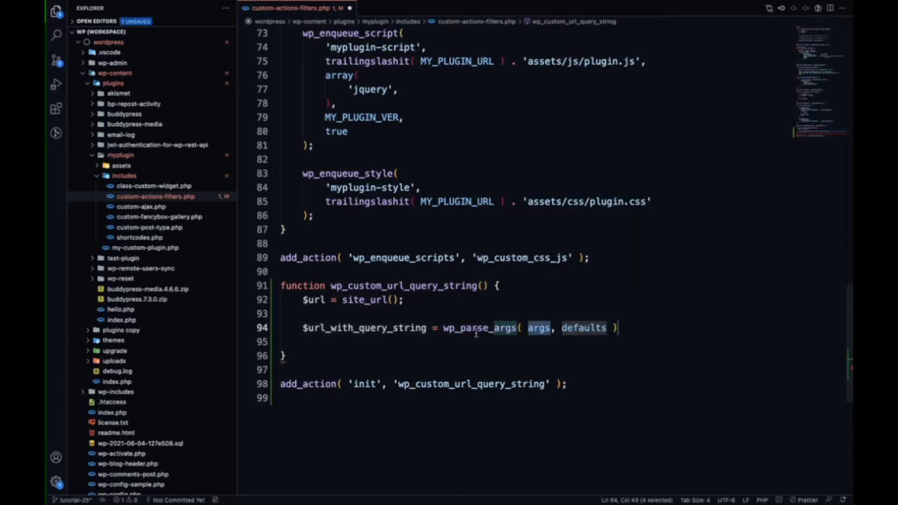
{"action": "key", "text": "Delete"}
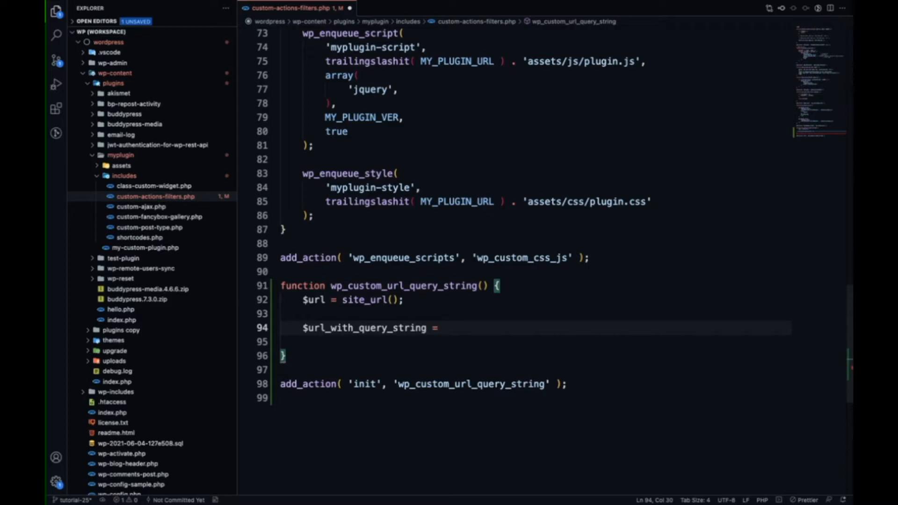
{"action": "type", "text": "add_que"}
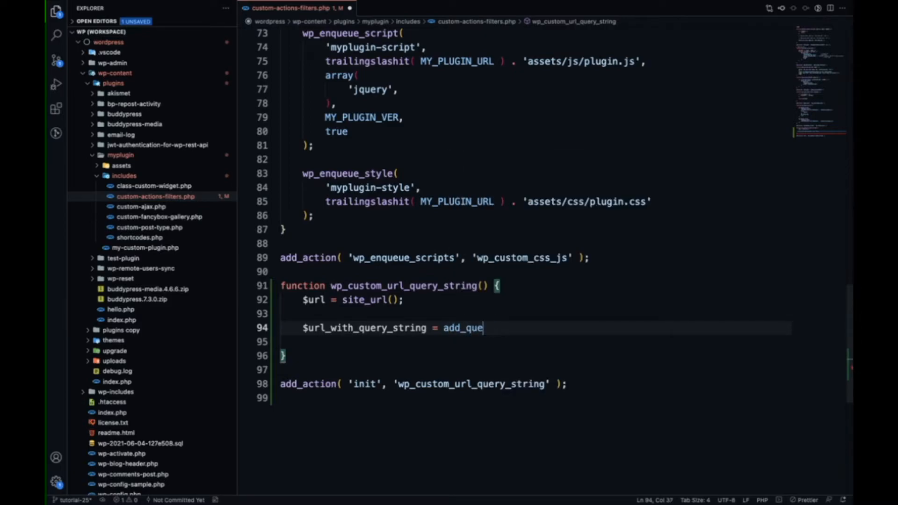
{"action": "type", "text": "ry_arg( $args:"}
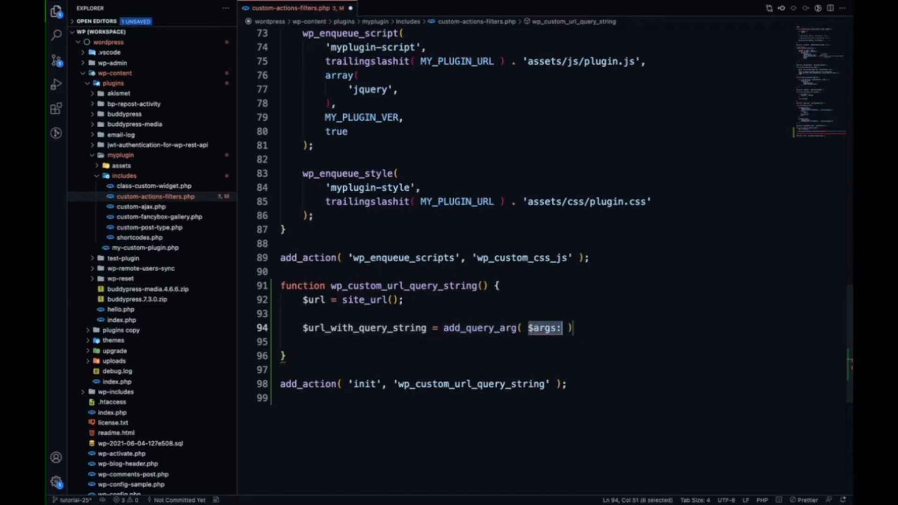
- Fill add_query_arg with the arguments 'test', '1' and $url
{"action": "double_click", "coordinate": [479, 327]}
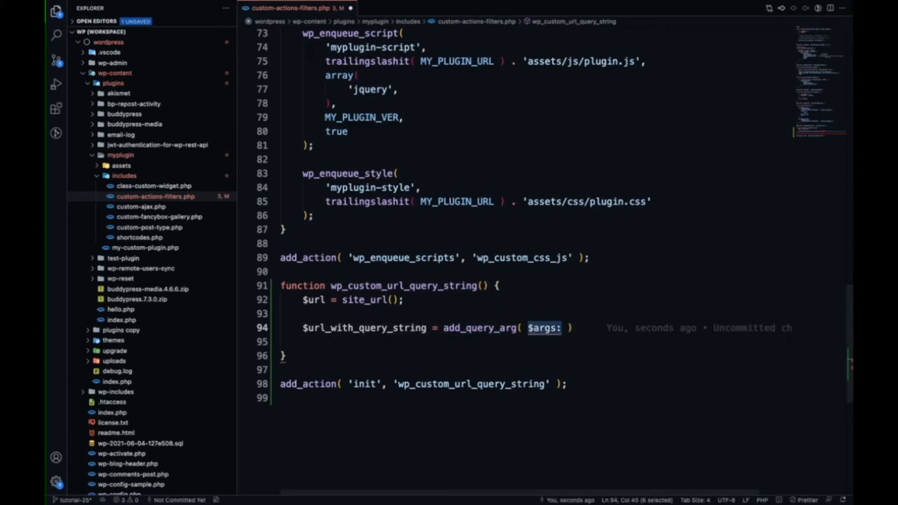
{"action": "type", "text": "'"}
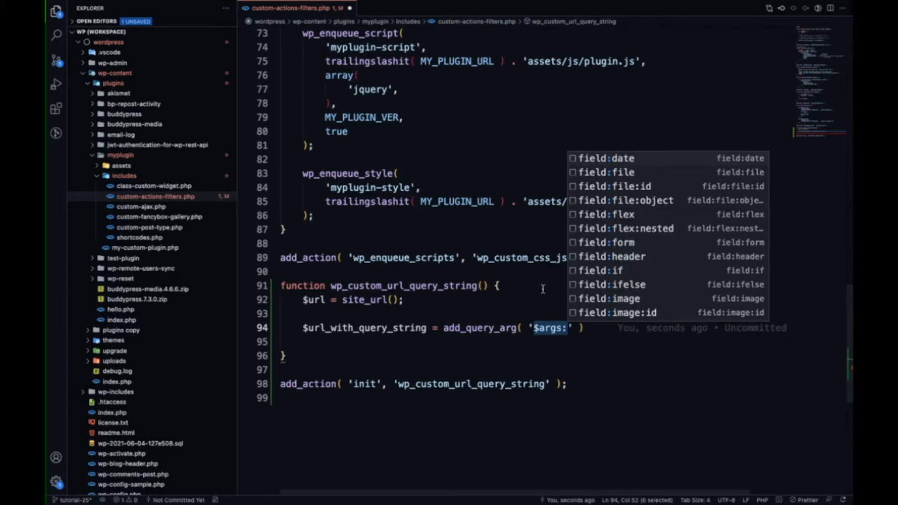
{"action": "type", "text": "qp"}
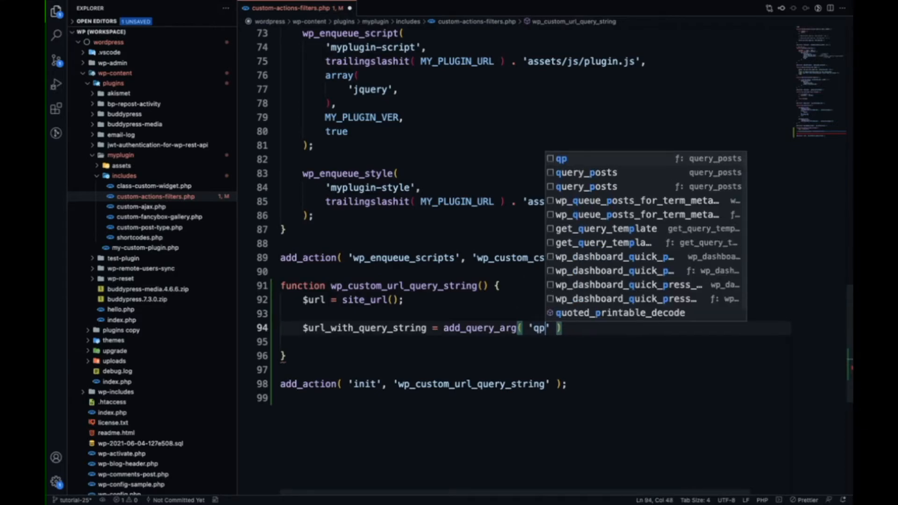
{"action": "type", "text": "test"}
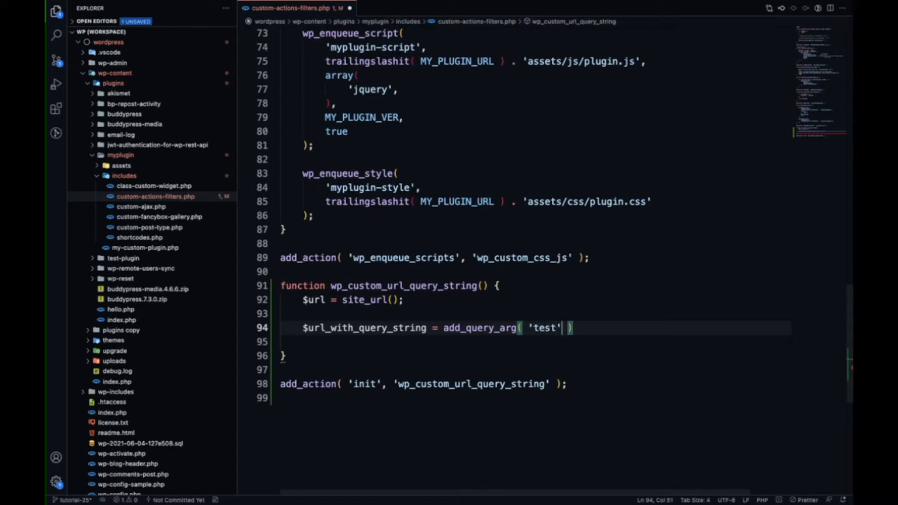
{"action": "type", "text": ", ''"}
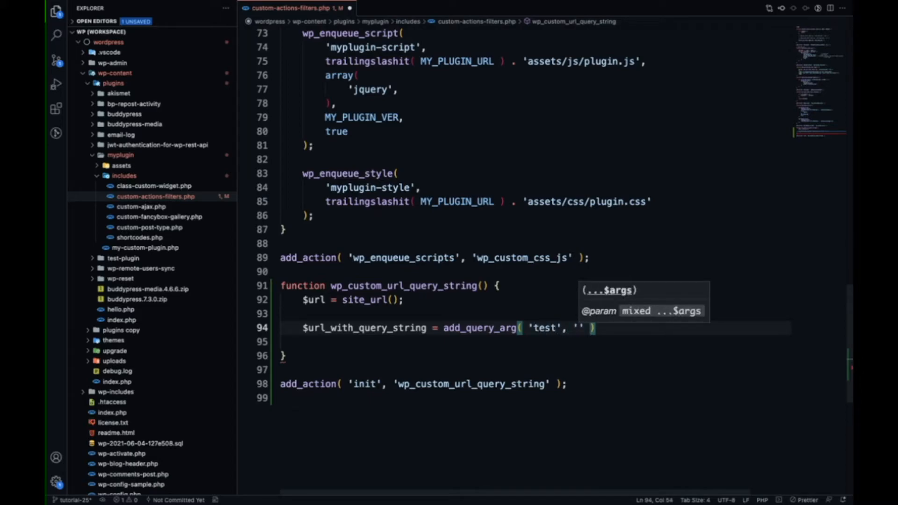
{"action": "type", "text": "1"}
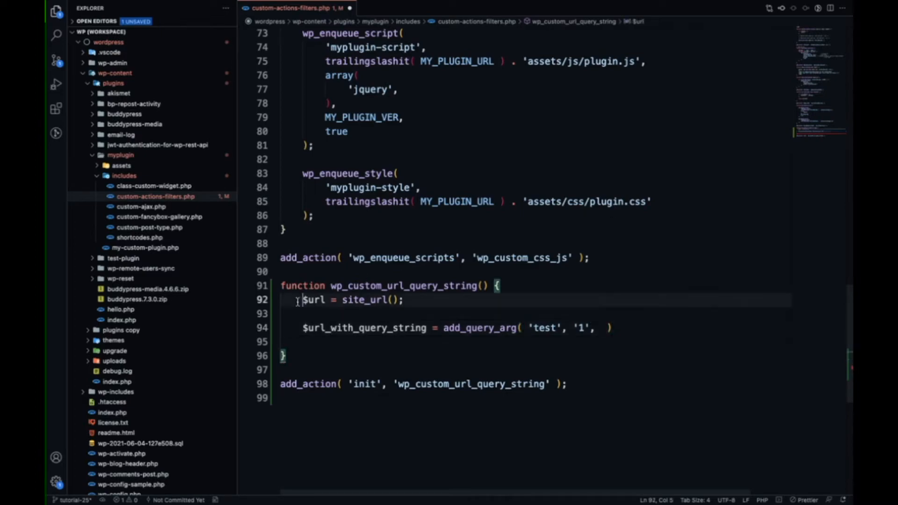
{"action": "double_click", "coordinate": [313, 299]}
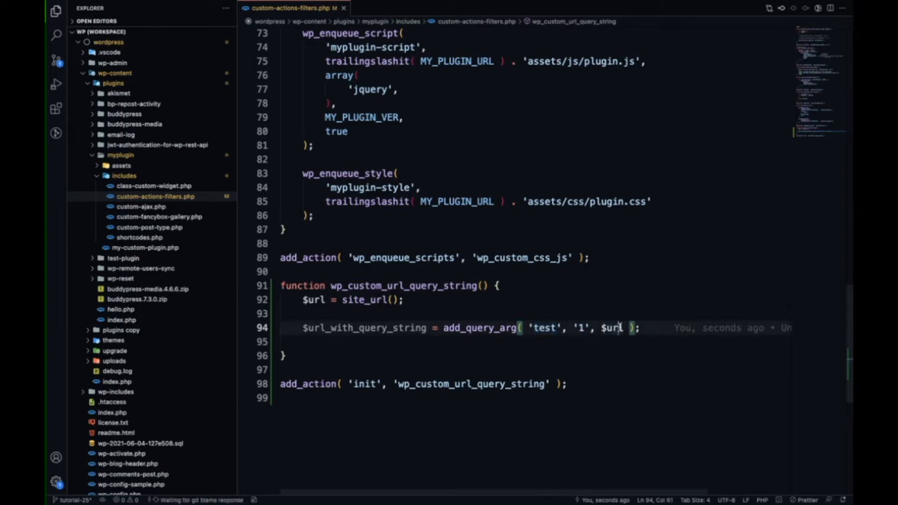
{"action": "double_click", "coordinate": [365, 327]}
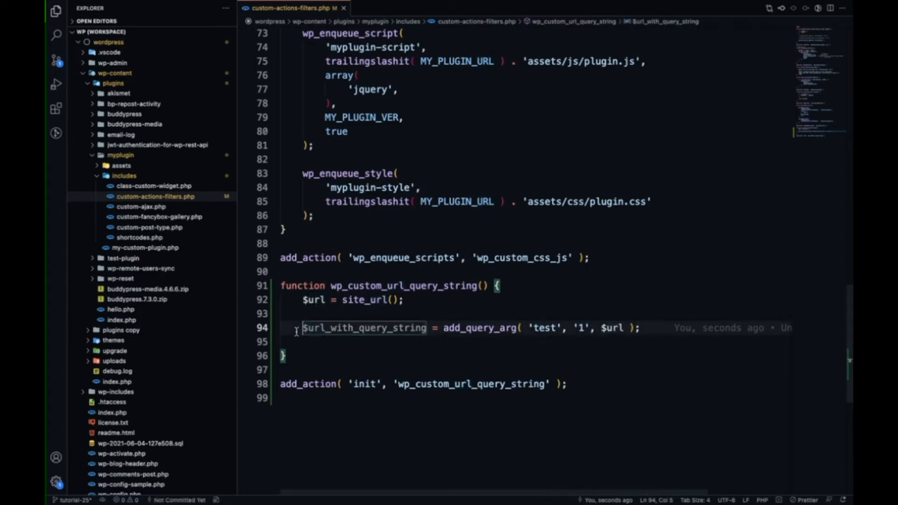
- Prefix the $url_with_query_string assignment with echo
{"action": "type", "text": "echo"}
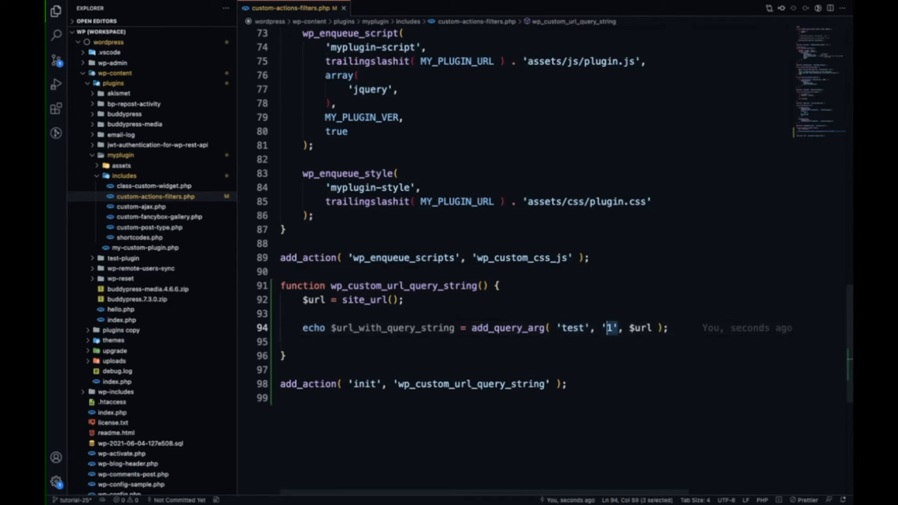
- Replace 'test', '1' with a multi-line array( 'test' => 1, 'abc' => 'aa' )
{"action": "left_click_drag", "start_coordinate": [610, 328], "coordinate": [555, 327]}
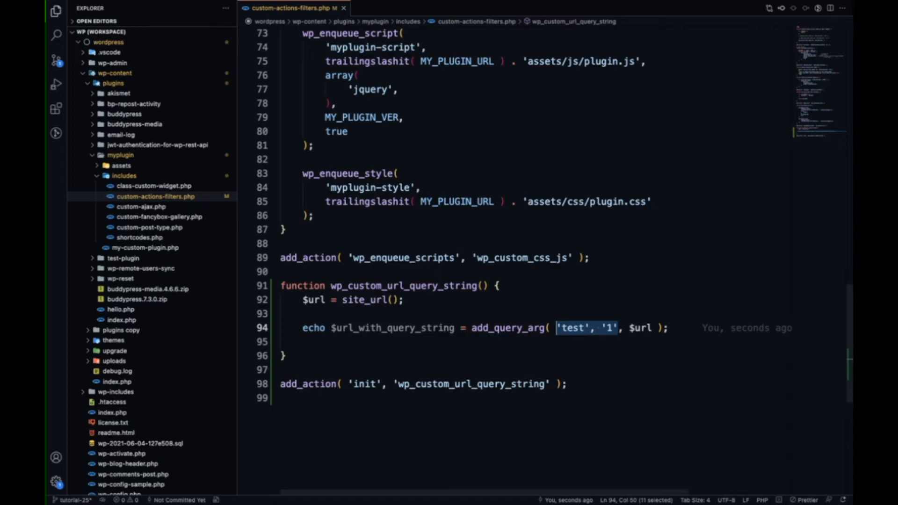
{"action": "type", "text": "a"}
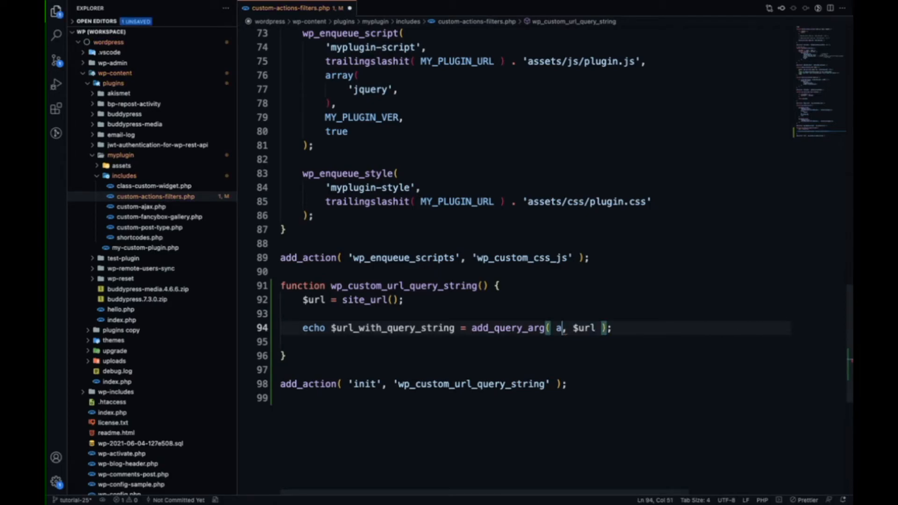
{"action": "type", "text": "rray("}
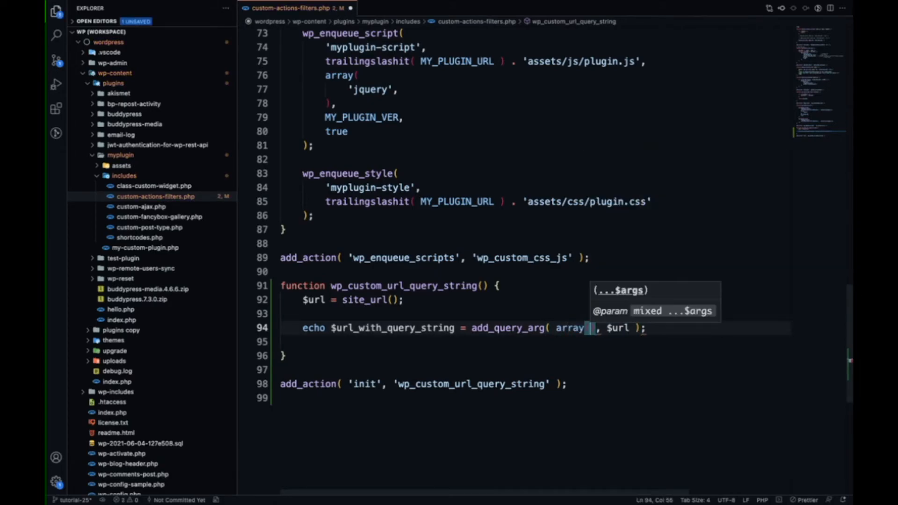
{"action": "key", "text": "Enter"}
{"action": "type", "text": "'"}
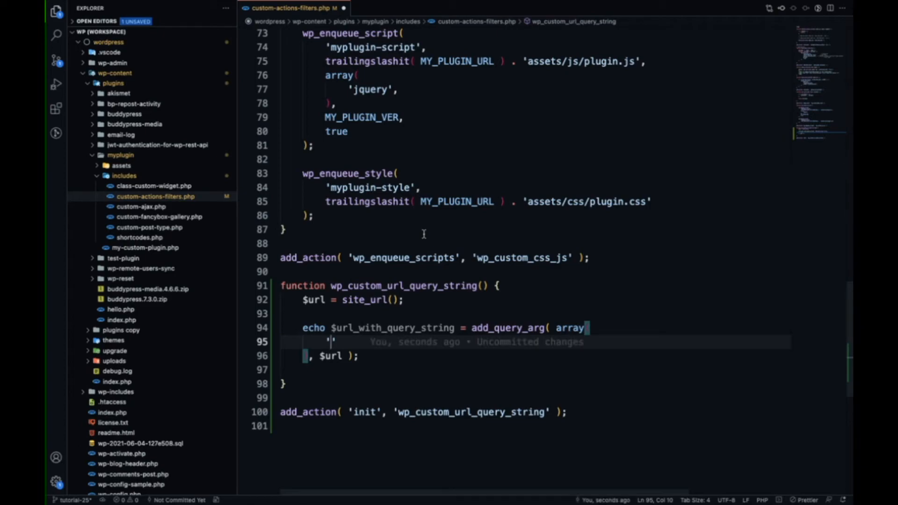
{"action": "type", "text": "test"}
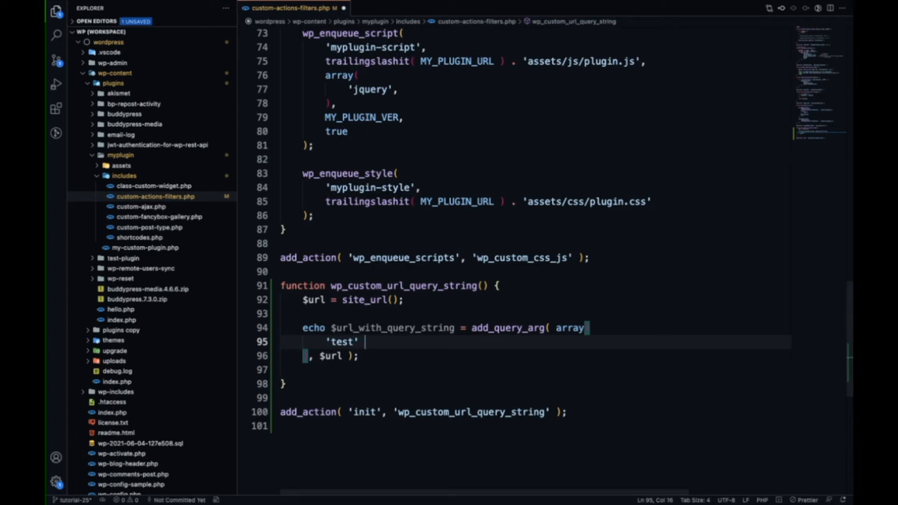
{"action": "type", "text": "=> 1,"}
{"action": "type", "text": "'ab"}
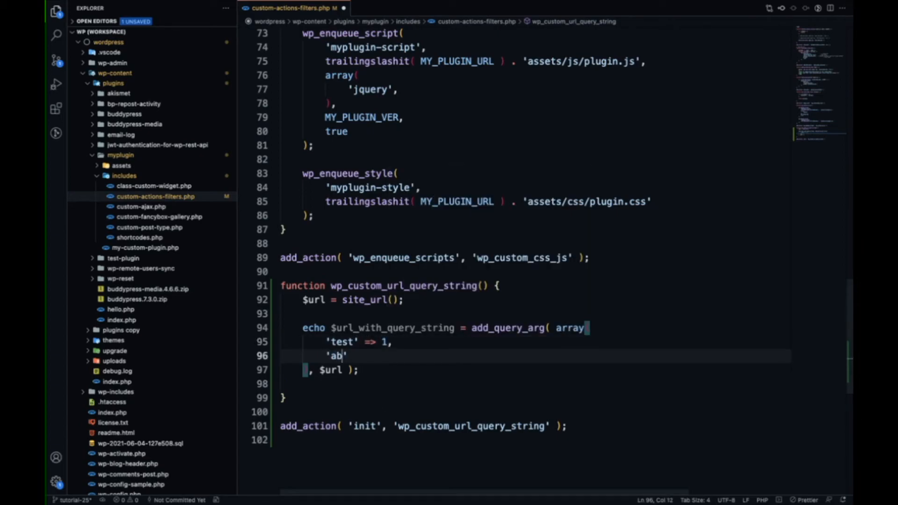
{"action": "type", "text": "c' => 'aa',"}
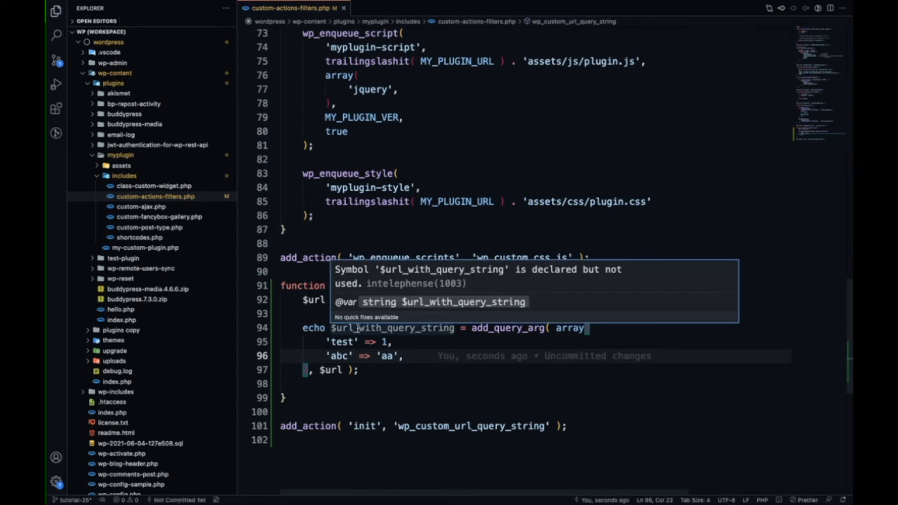
{"action": "double_click", "coordinate": [339, 342]}
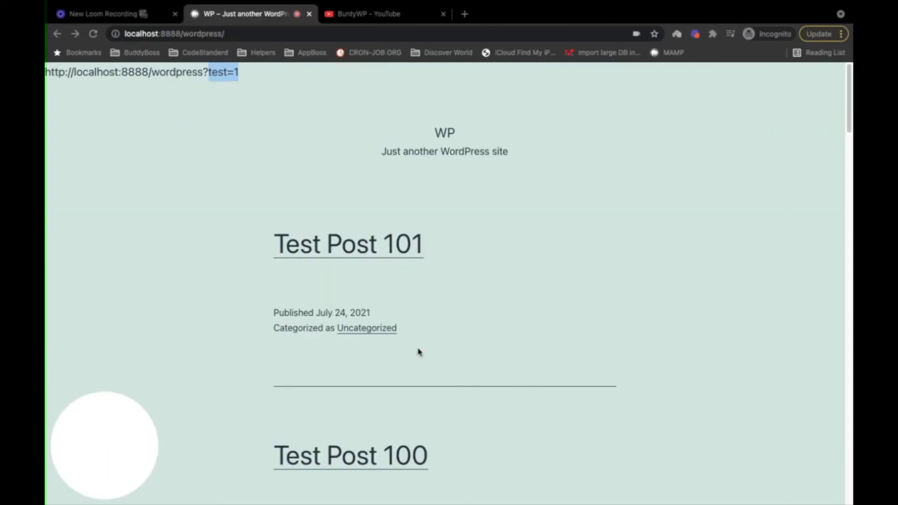
- Reload the localhost homepage to confirm the URL ends in ?test=1&abc=aa
{"action": "left_click", "coordinate": [93, 33]}
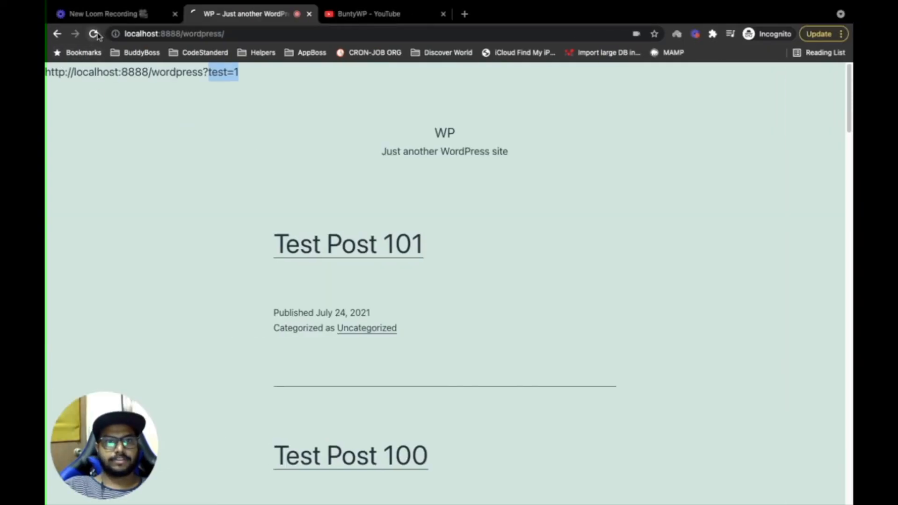
{"action": "left_click", "coordinate": [94, 33]}
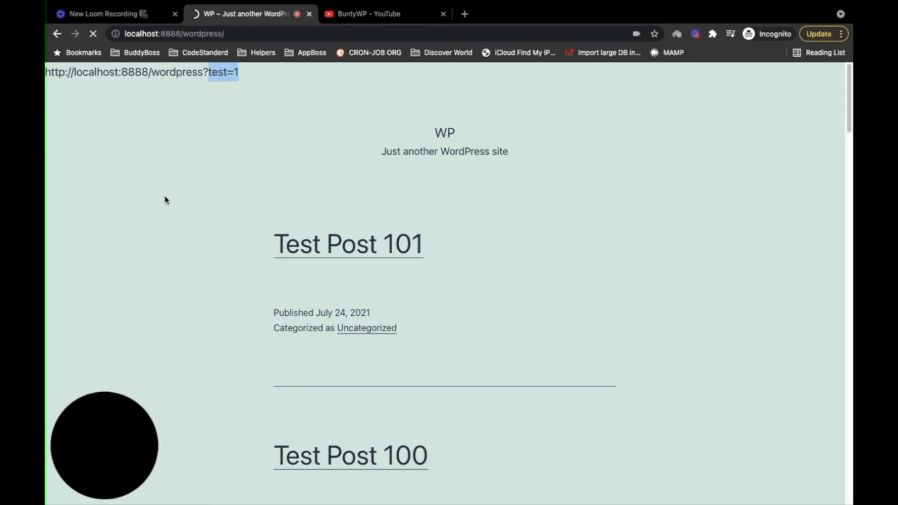
{"action": "type", "text": "&abc=aa"}
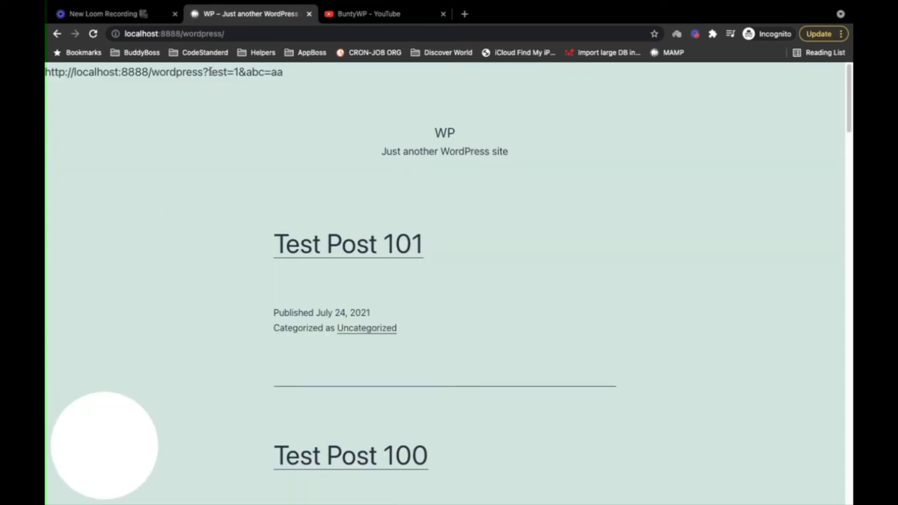